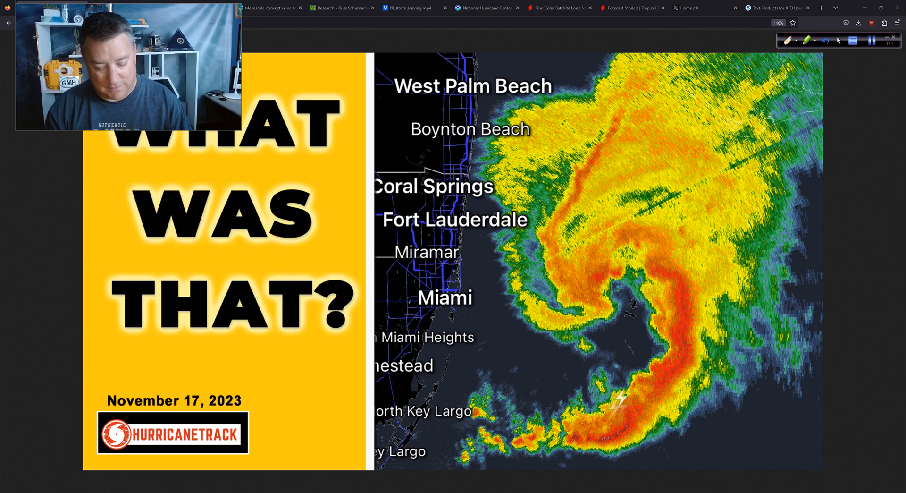
# - Scroll Taylor Trogdon's timeline down to his overnight KAMX radar loop tweet on the mess-low
pyautogui.click(123, 8)
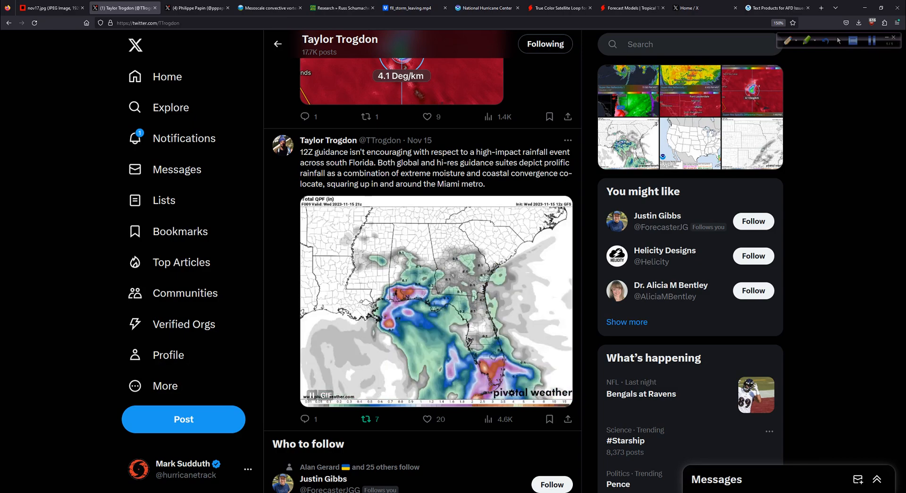
pyautogui.scroll(-3)
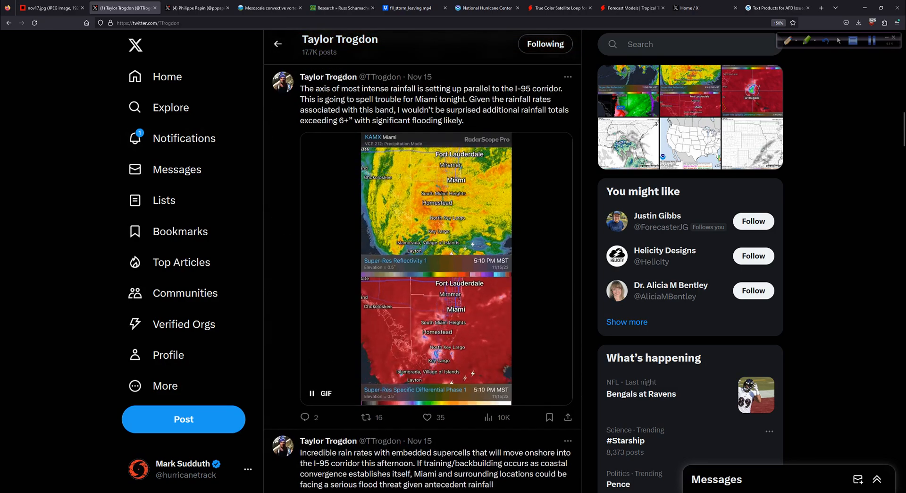
pyautogui.scroll(-3)
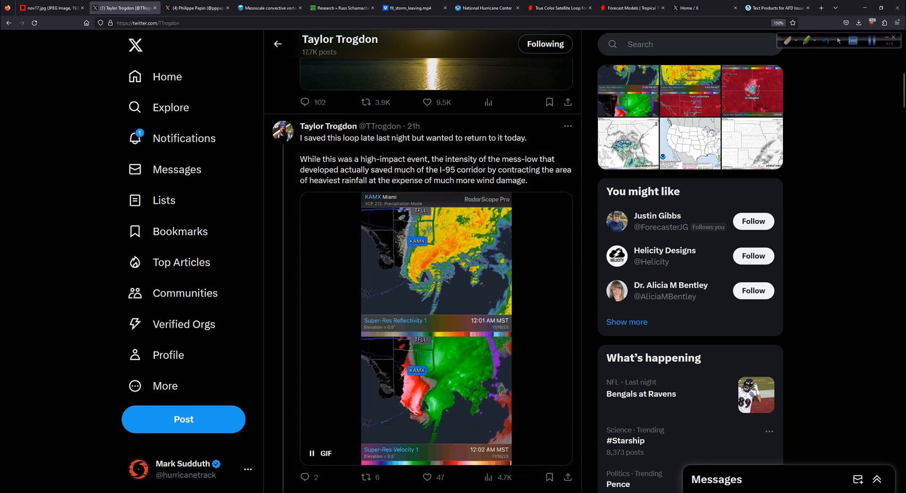
# - Show Philippe Papin's KBYX Key West radar loop tweet on the MCV's supercell origins
pyautogui.click(194, 8)
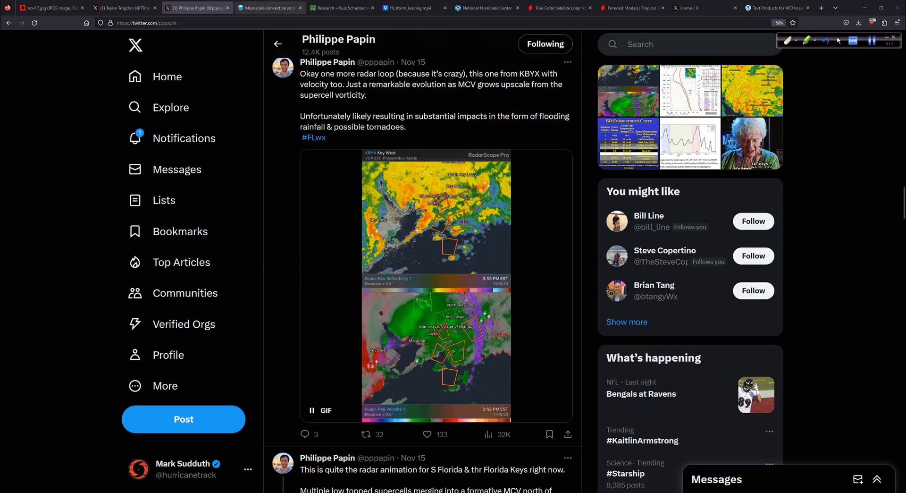
# - Read the AMS Glossary mesoscale convective vortex definition, then return to the nov17.jpg radar graphic
pyautogui.click(269, 7)
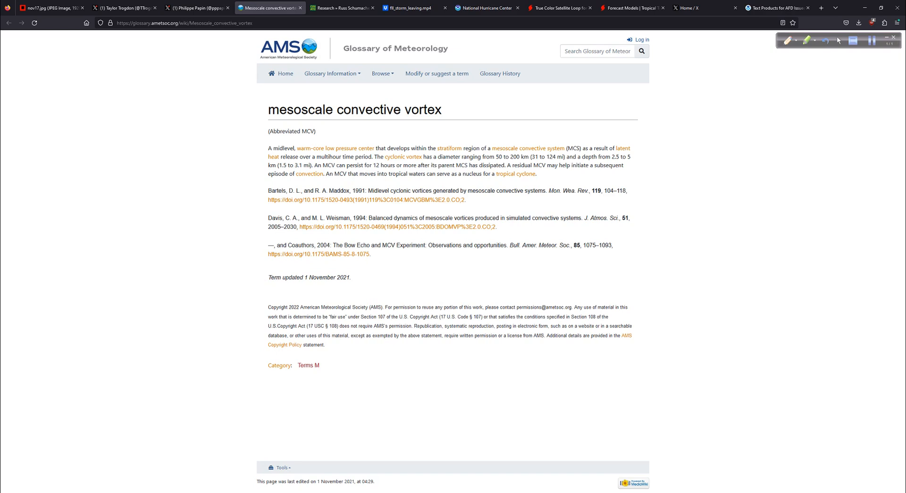
pyautogui.tripleClick(353, 110)
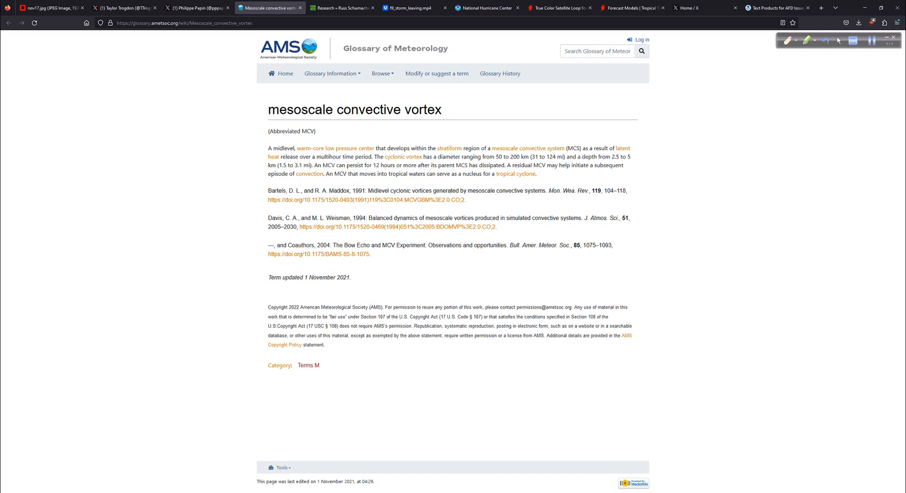
pyautogui.moveTo(334, 148)
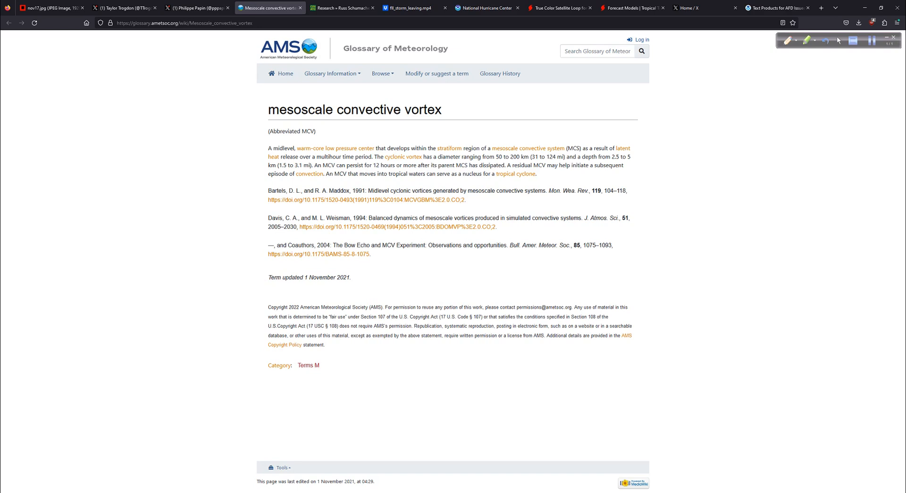
pyautogui.moveTo(318, 157); pyautogui.dragTo(370, 157)
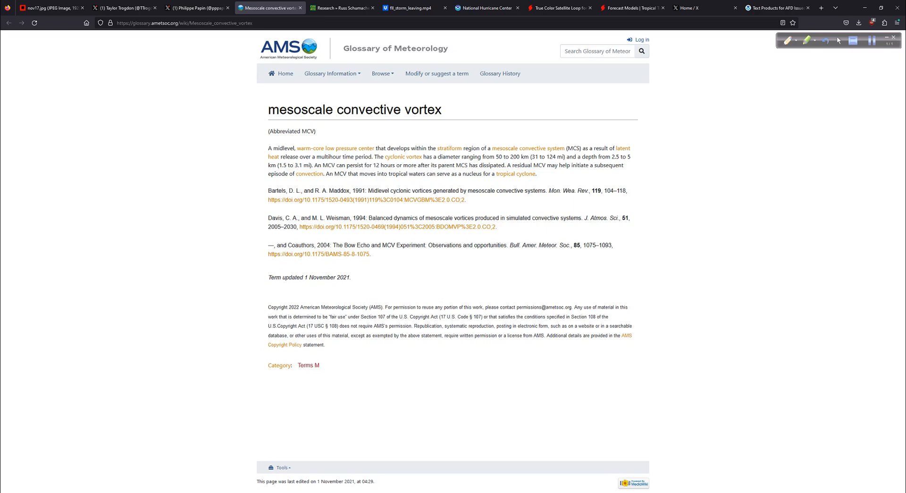
pyautogui.click(49, 7)
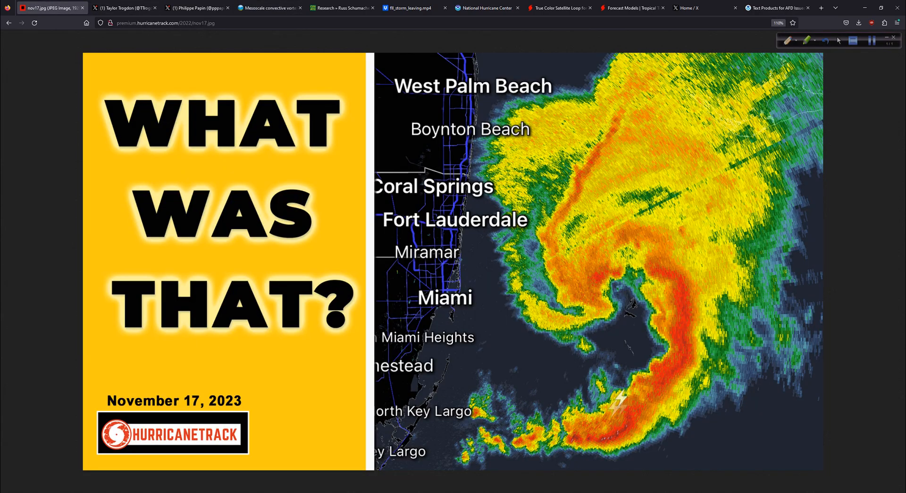
# - Revisit Papin's and Trogdon's radar loop tweets, ending back on the MCV glossary definition
pyautogui.click(197, 7)
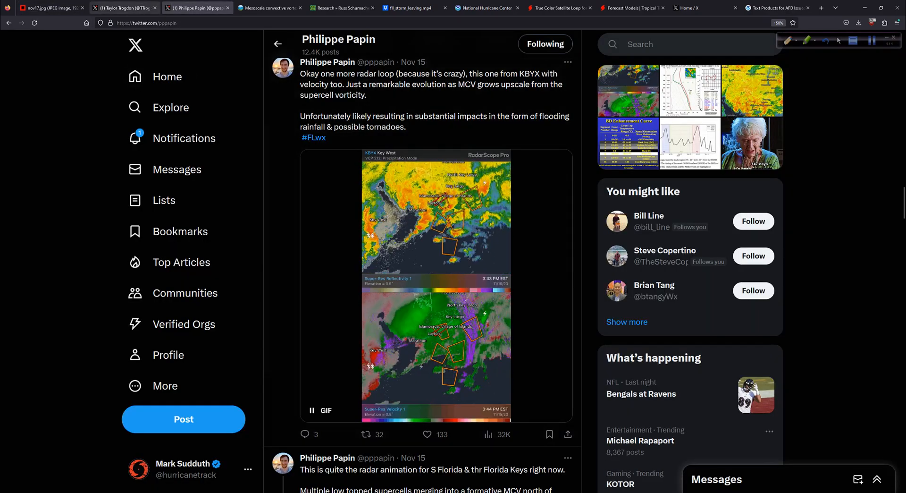
pyautogui.click(124, 7)
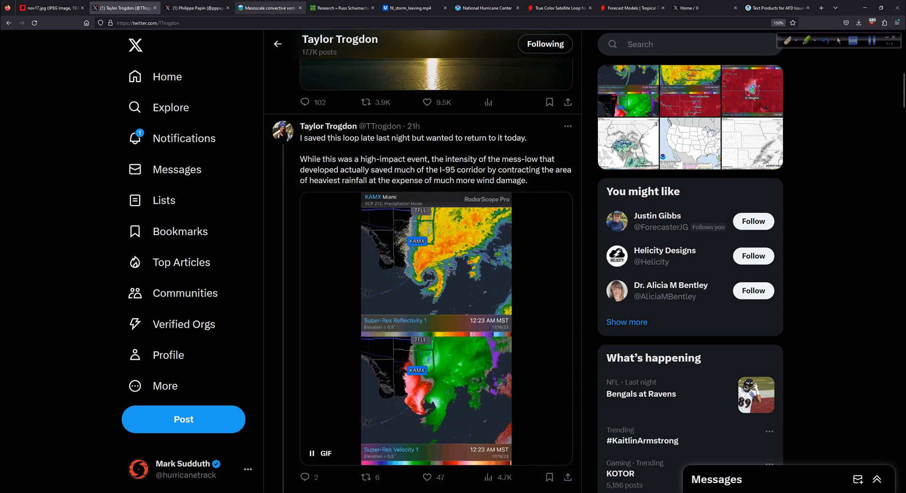
pyautogui.click(269, 7)
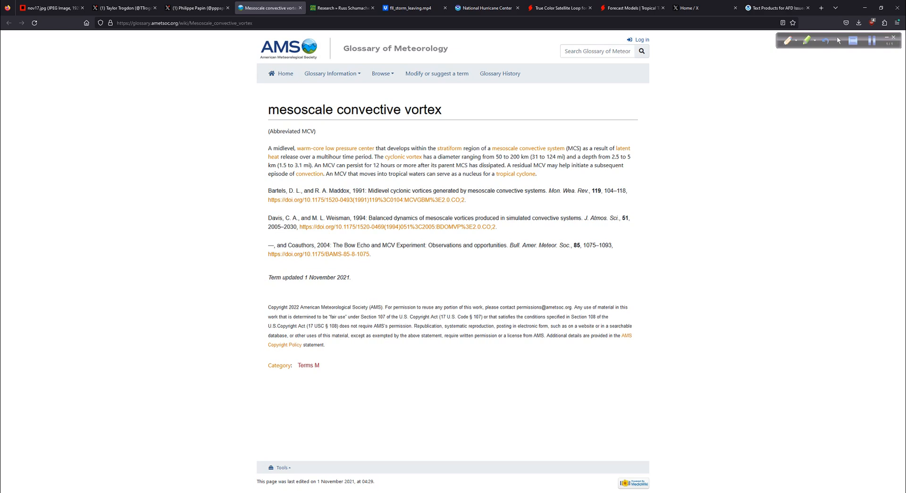
# - Highlight the definition text about MCV persistence and select the word MCS
pyautogui.moveTo(362, 165); pyautogui.dragTo(436, 166)
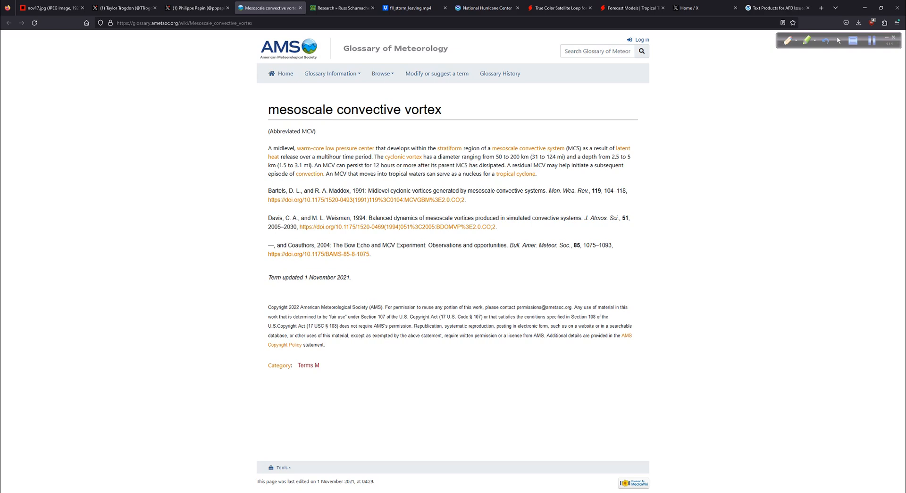
pyautogui.doubleClick(461, 165)
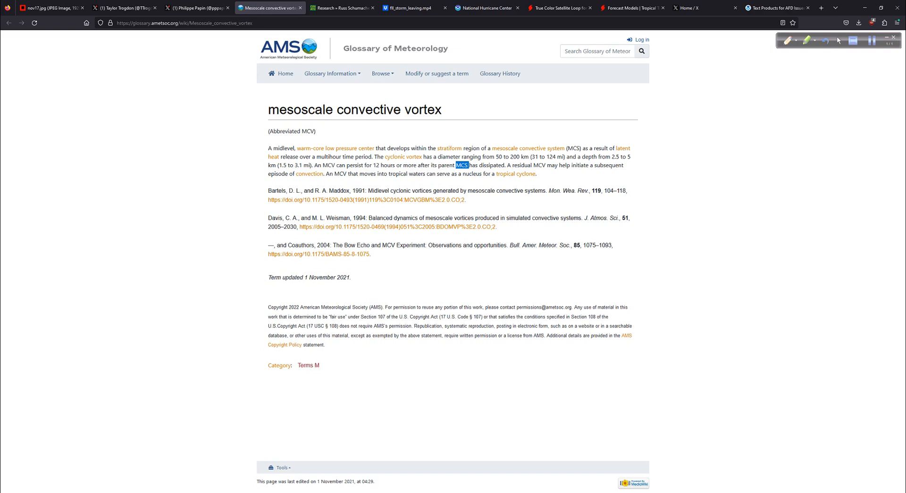
pyautogui.moveTo(514, 173)
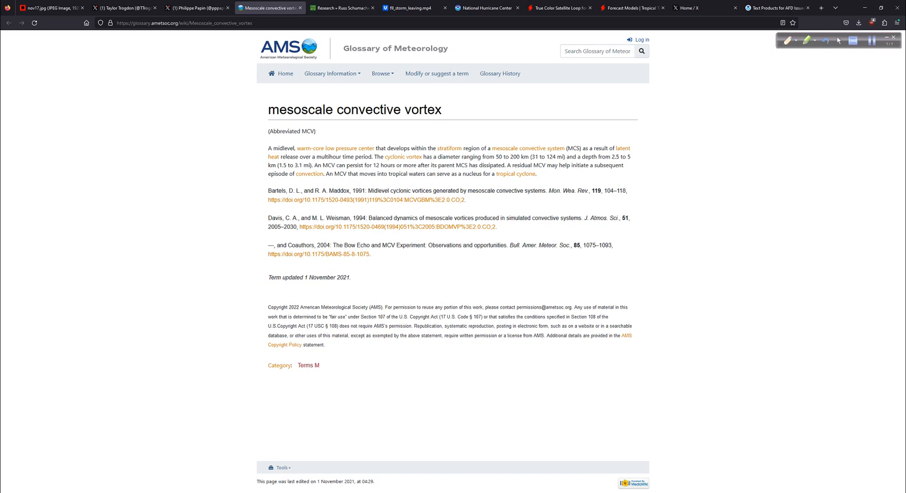
pyautogui.moveTo(309, 174)
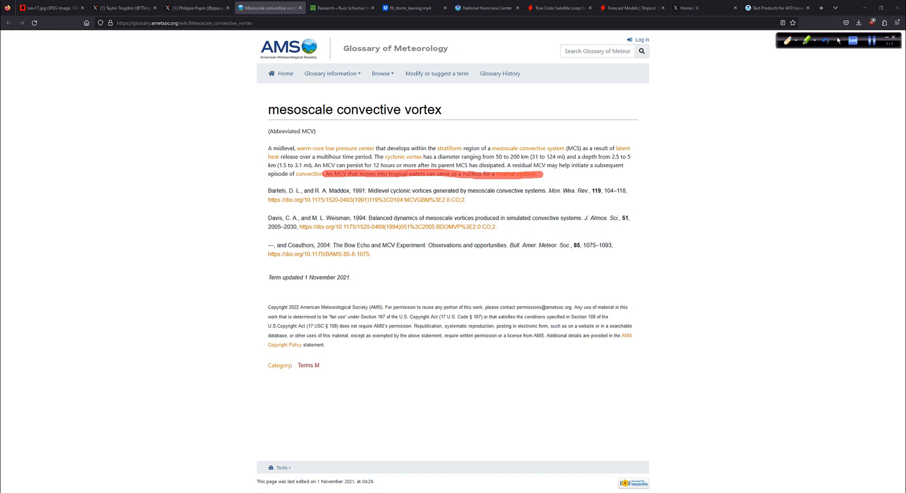
# - Clear the red pen marking so the MCV definition appears unmarked
pyautogui.click(827, 40)
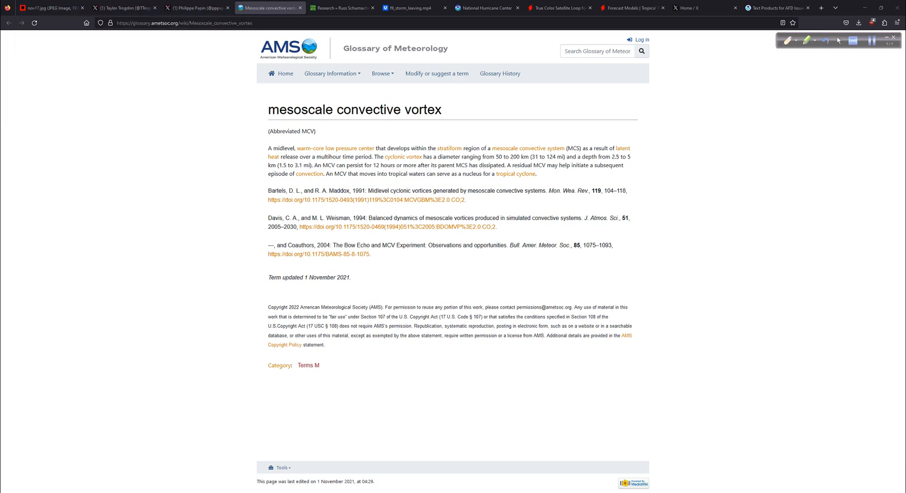
# - Review the Colorado State MCV research page, then bring up the Dropbox fll_storm_leaving.mp4 preview
pyautogui.click(195, 8)
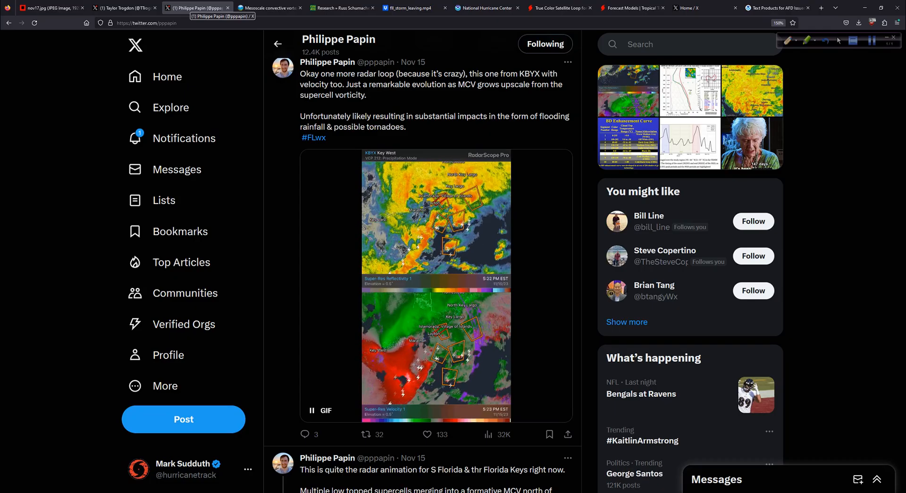
pyautogui.click(123, 8)
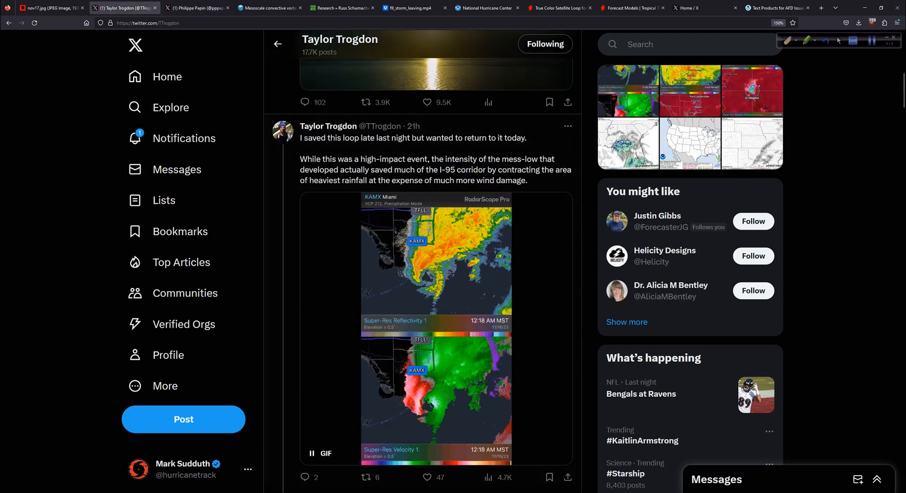
pyautogui.click(340, 8)
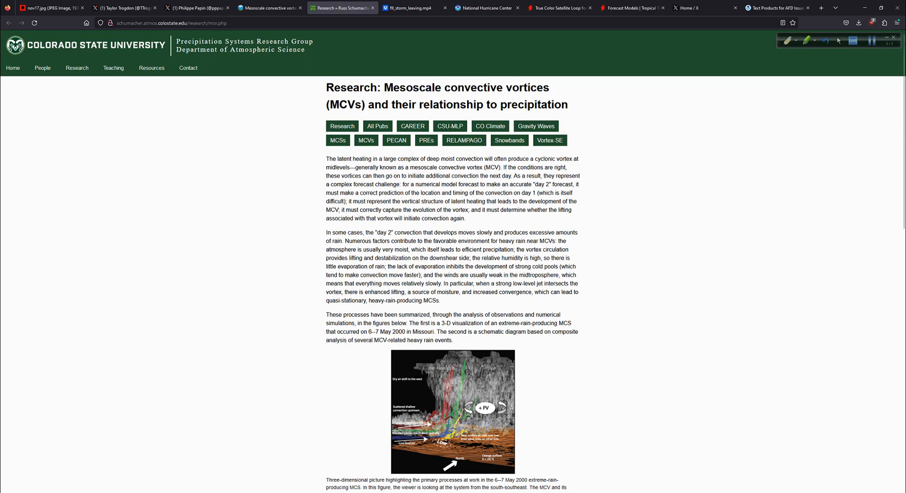
pyautogui.scroll(-3)
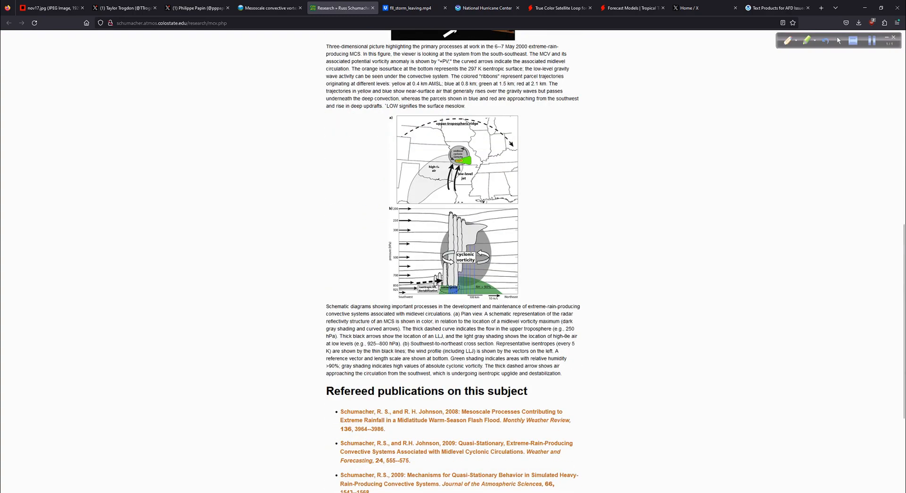
pyautogui.scroll(-3)
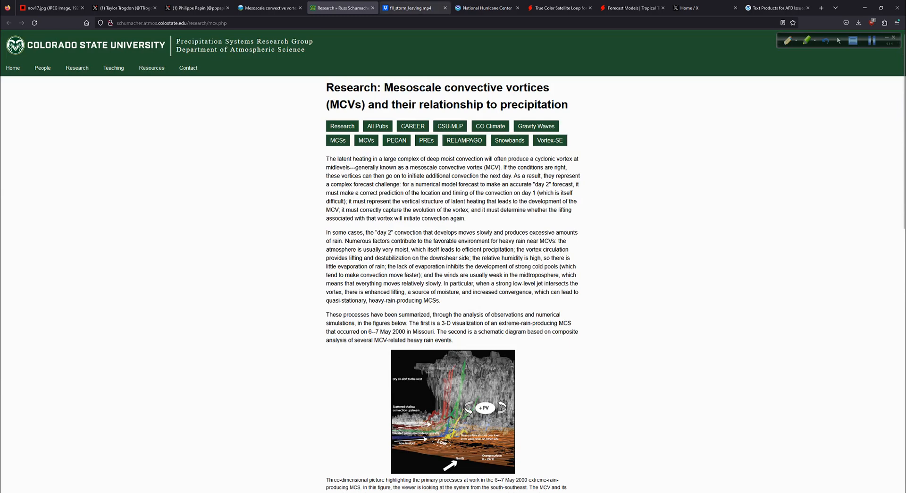
pyautogui.click(405, 9)
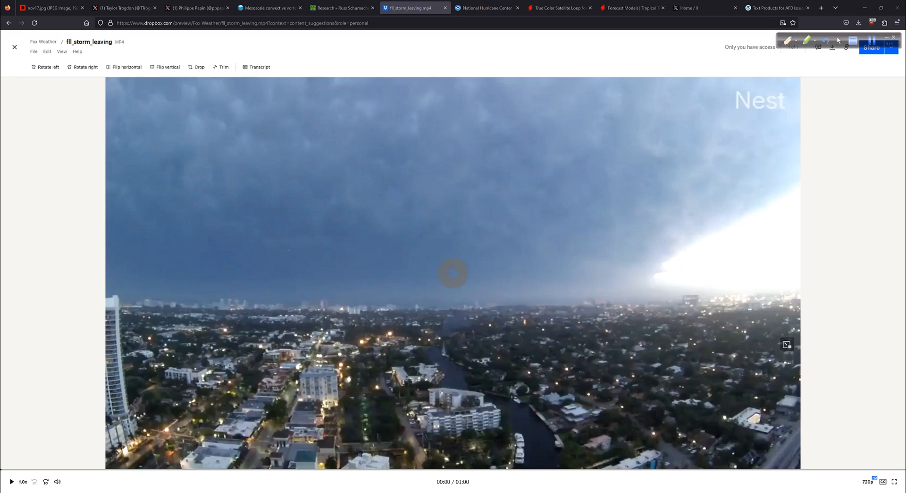
# - Play the fll_storm_leaving video and mark the storm's edge above the skyline
pyautogui.click(452, 272)
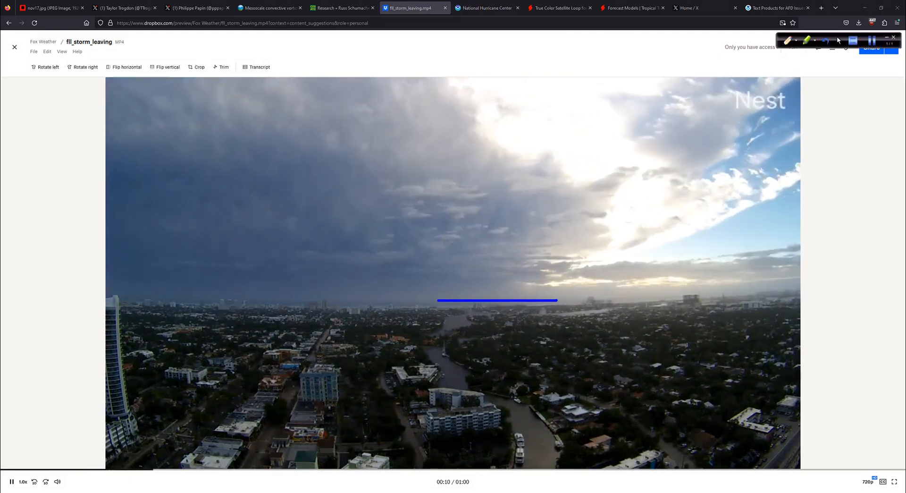
pyautogui.moveTo(180, 141); pyautogui.dragTo(323, 108)
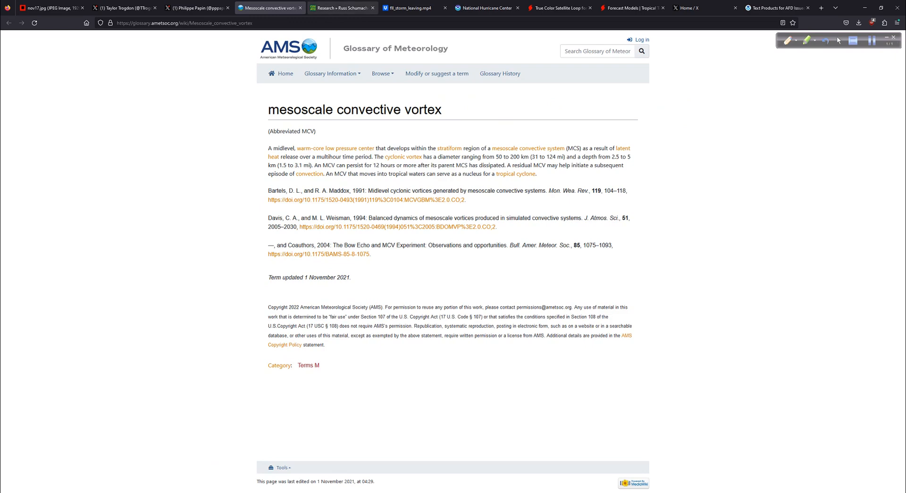
# - Pass through the CSU research and nov17.jpg tabs to the National Hurricane Center Atlantic outlook
pyautogui.click(341, 8)
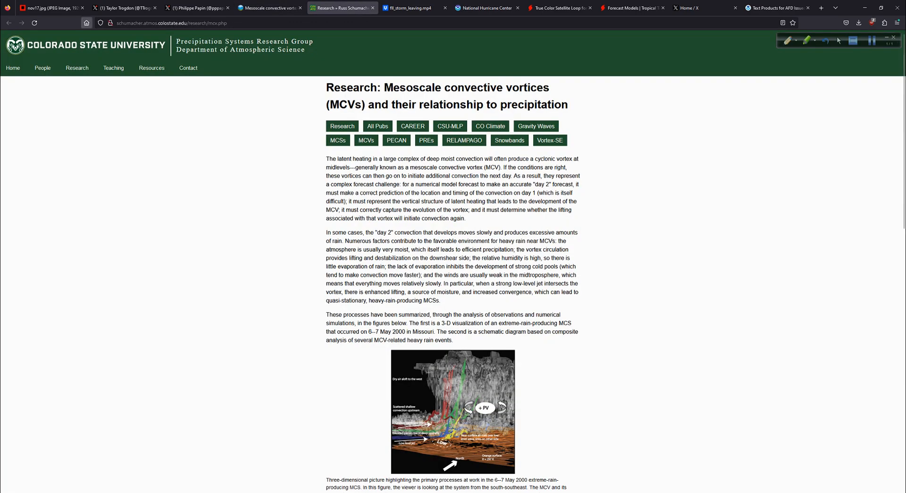
pyautogui.click(49, 7)
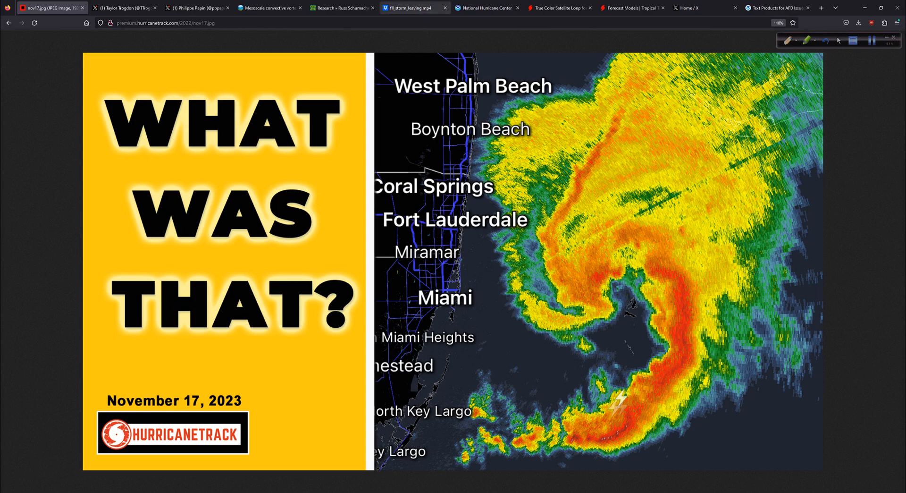
pyautogui.click(412, 8)
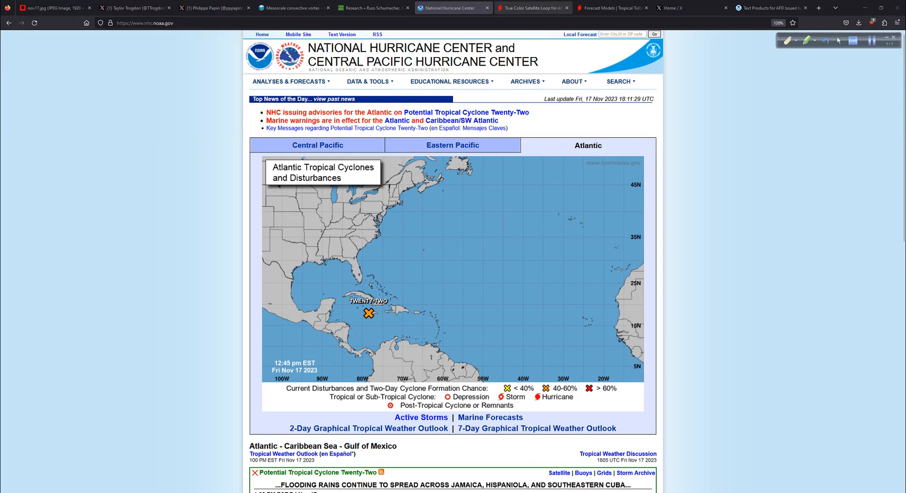
# - Run the Tropical Tidbits GOES-16 true color Atlantic loop through its 18:15Z Nov 17 frame
pyautogui.click(531, 7)
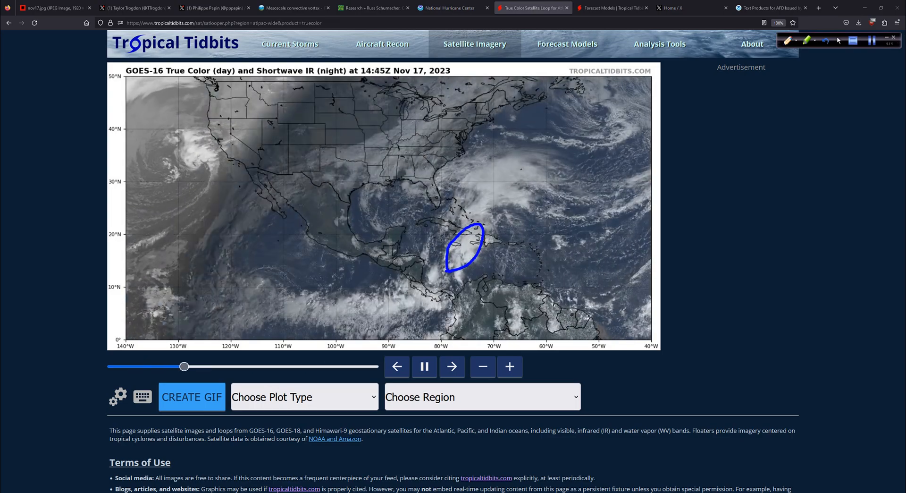
pyautogui.click(452, 367)
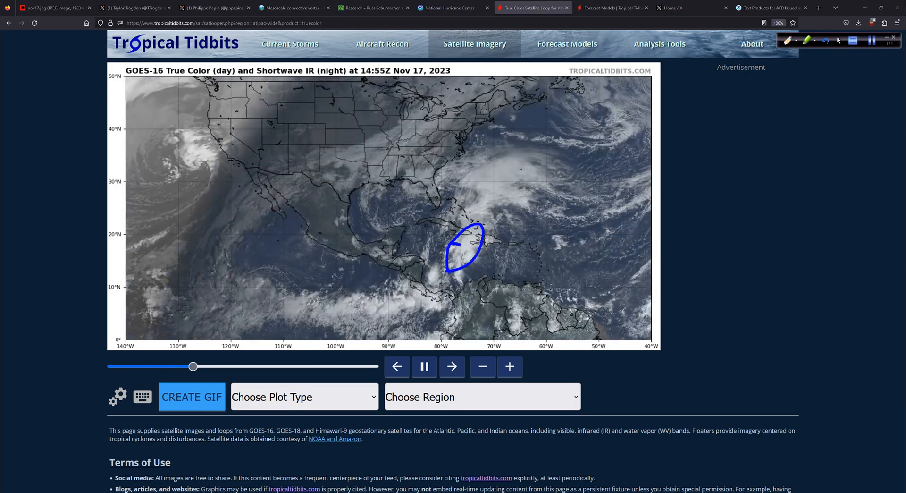
pyautogui.click(452, 366)
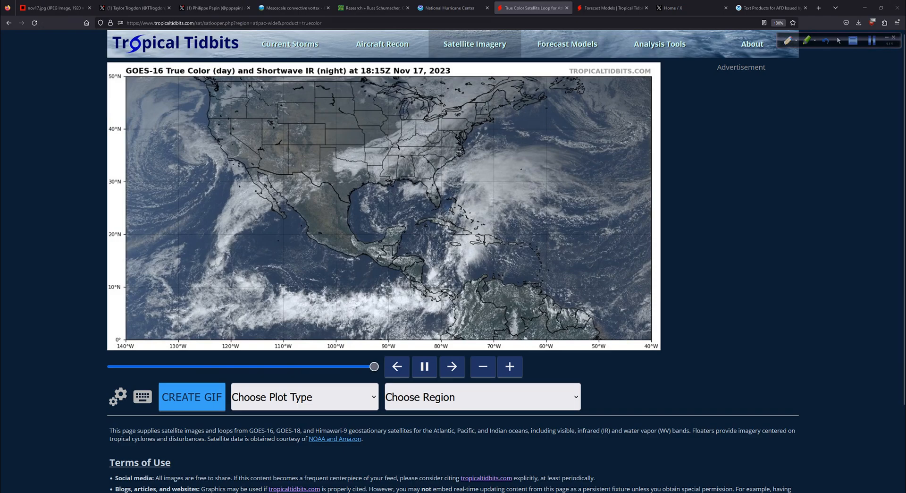
# - Show the GFS 12Z Nov 17 precipitation rate and MSLP map at forecast hour 6
pyautogui.moveTo(375, 366); pyautogui.dragTo(111, 366)
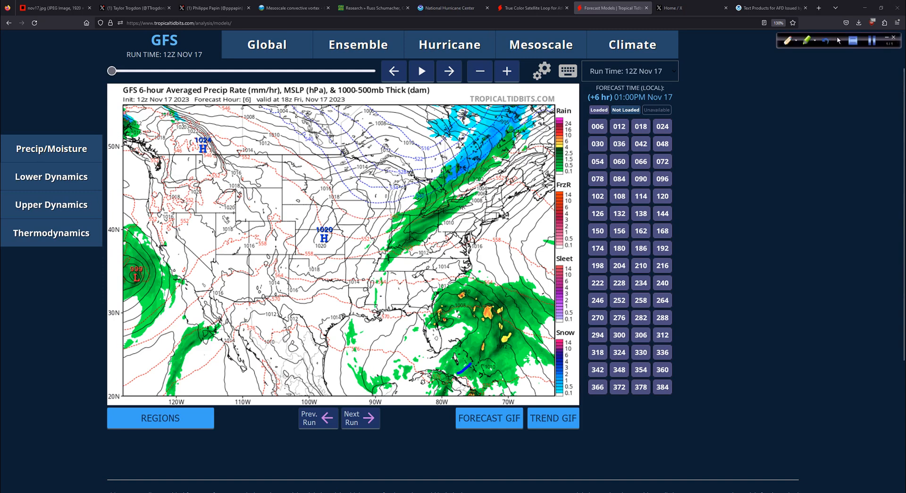
# - Advance the GFS forecast through hours 42 and 96 to 120, marking the West Coast front
pyautogui.moveTo(468, 294); pyautogui.dragTo(477, 364)
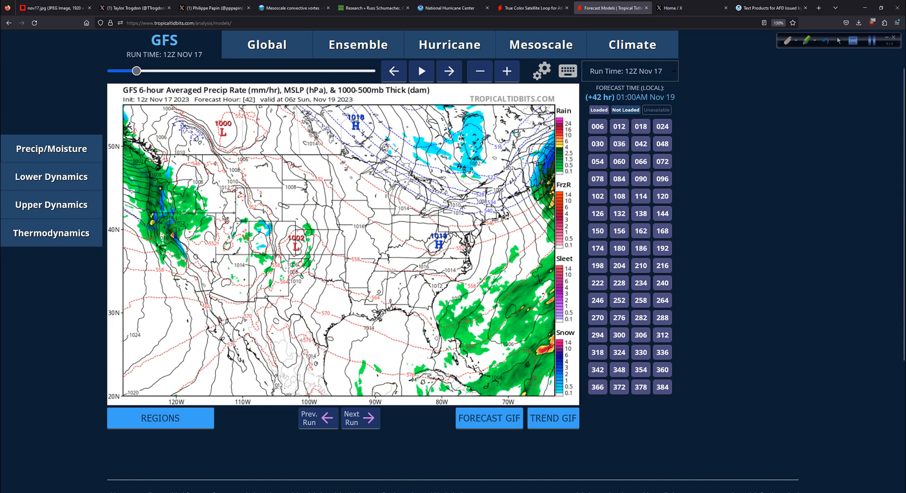
pyautogui.moveTo(309, 103); pyautogui.dragTo(430, 204)
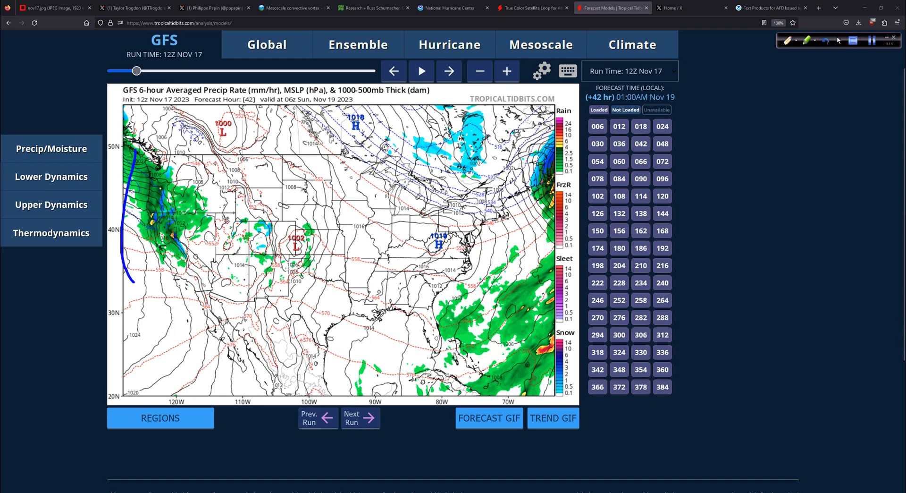
pyautogui.moveTo(156, 150); pyautogui.dragTo(150, 289)
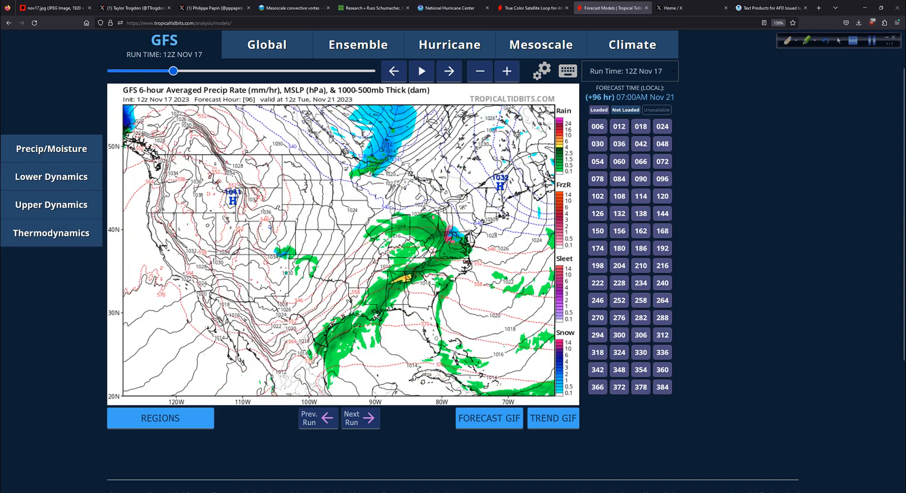
pyautogui.click(449, 71)
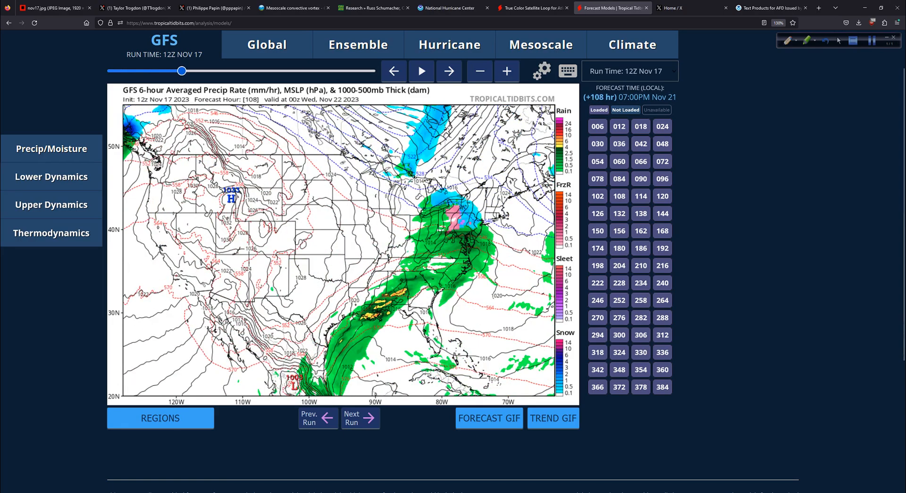
pyautogui.click(448, 71)
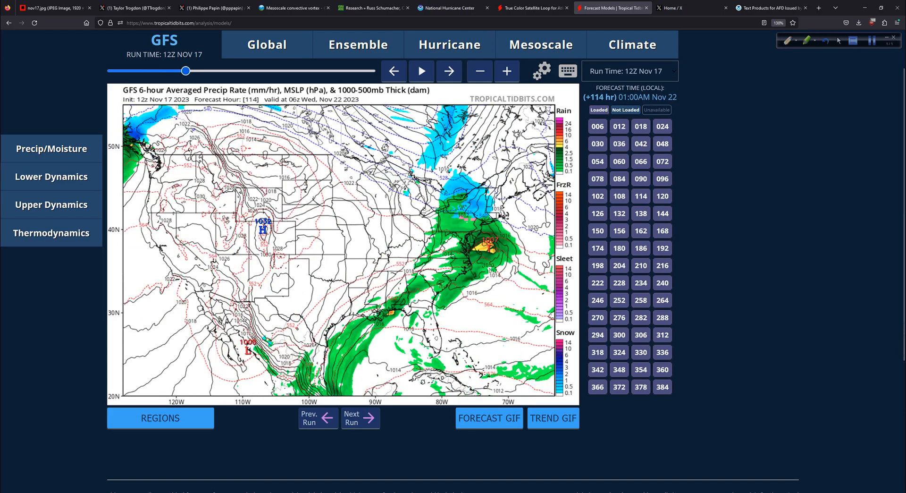
pyautogui.click(449, 71)
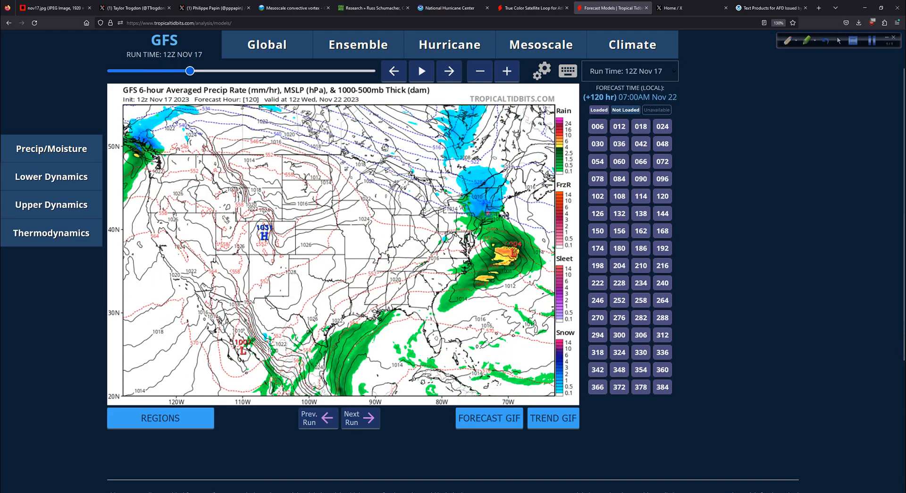
# - Compare against the 12Z Nov 16 GFS run around forecast hours 138-156
pyautogui.click(630, 71)
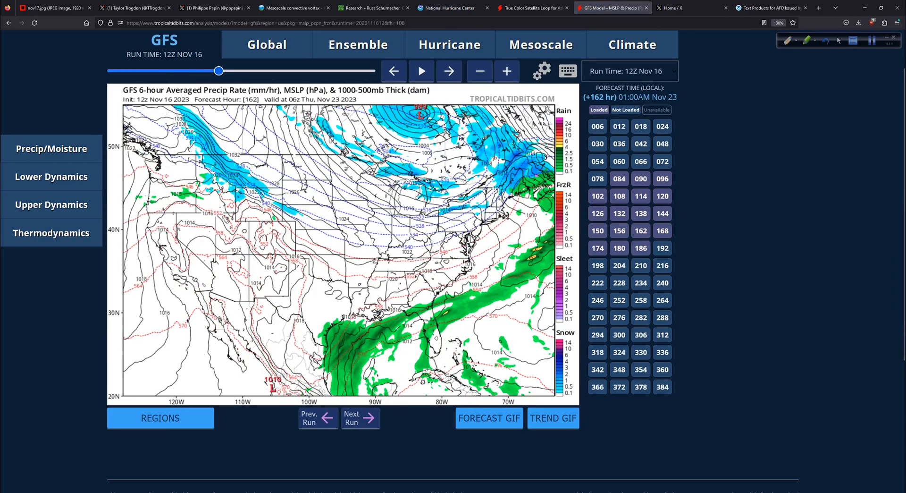
pyautogui.click(394, 71)
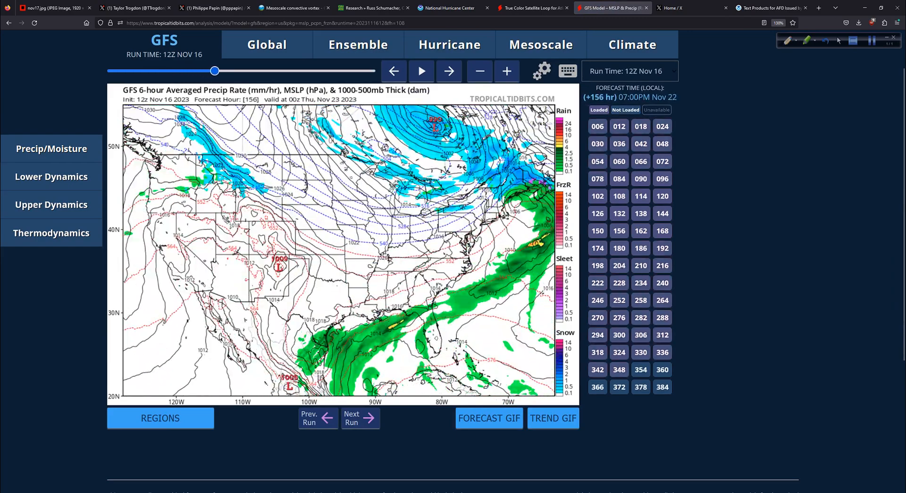
pyautogui.click(394, 71)
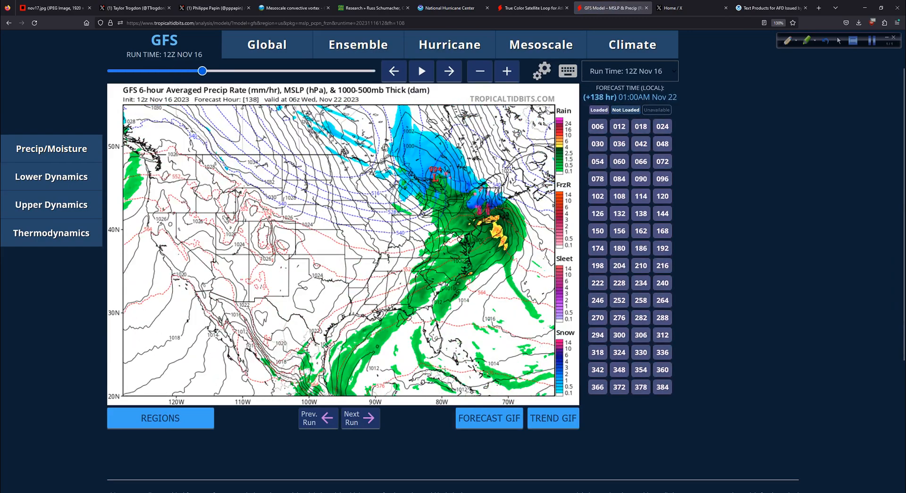
pyautogui.click(449, 70)
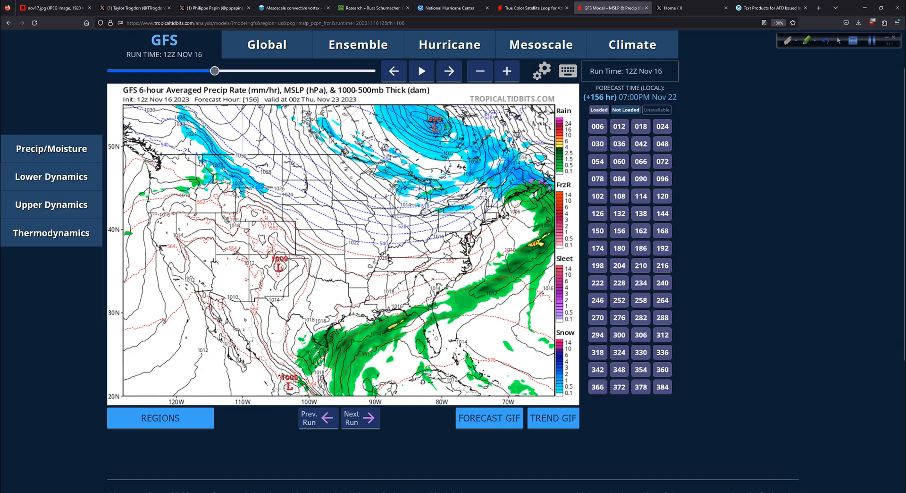
pyautogui.moveTo(334, 140); pyautogui.dragTo(395, 194)
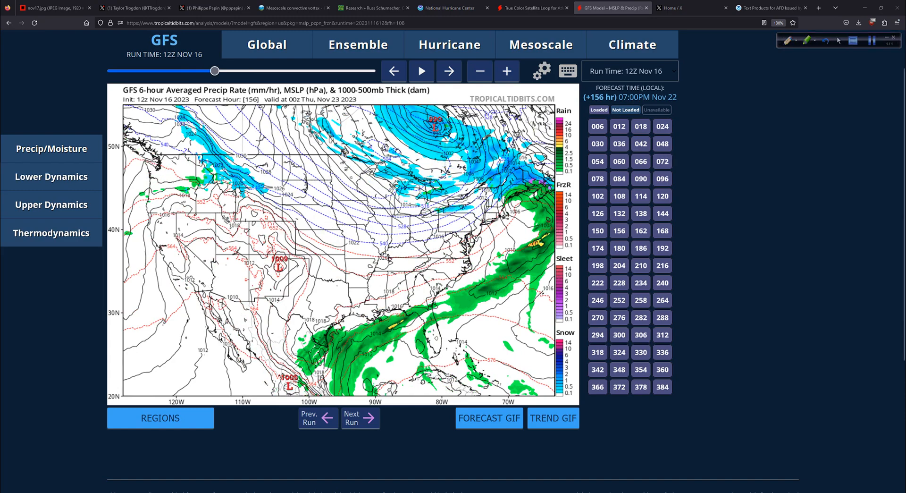
# - Move to the newer GFS run and settle on forecast hour 126, valid 18z Wed Nov 22
pyautogui.click(629, 71)
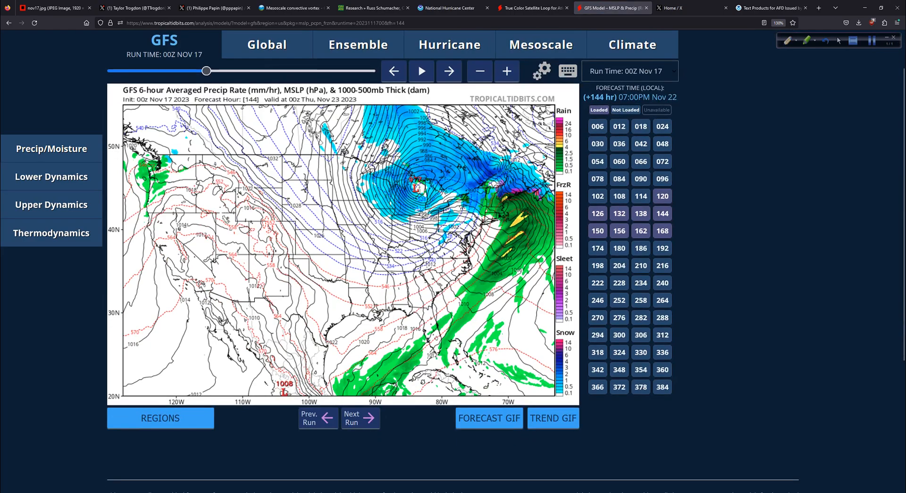
pyautogui.click(448, 71)
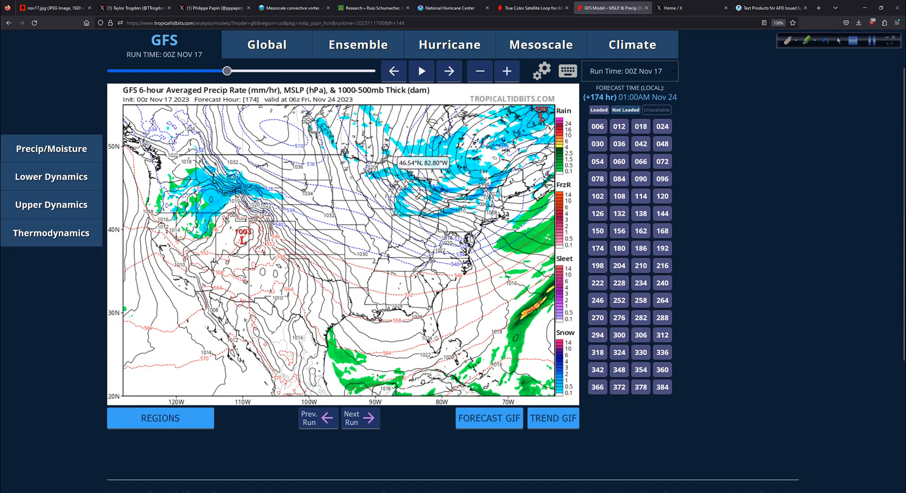
pyautogui.moveTo(416, 163)
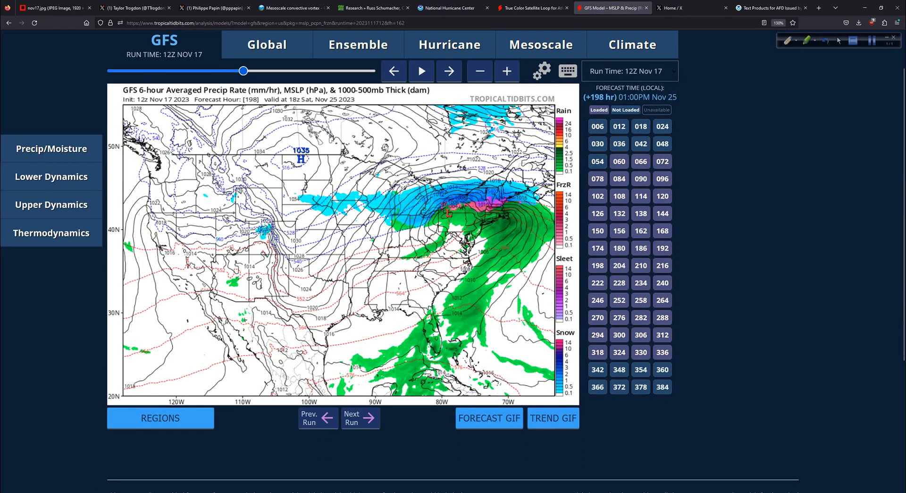
pyautogui.moveTo(244, 71); pyautogui.dragTo(194, 71)
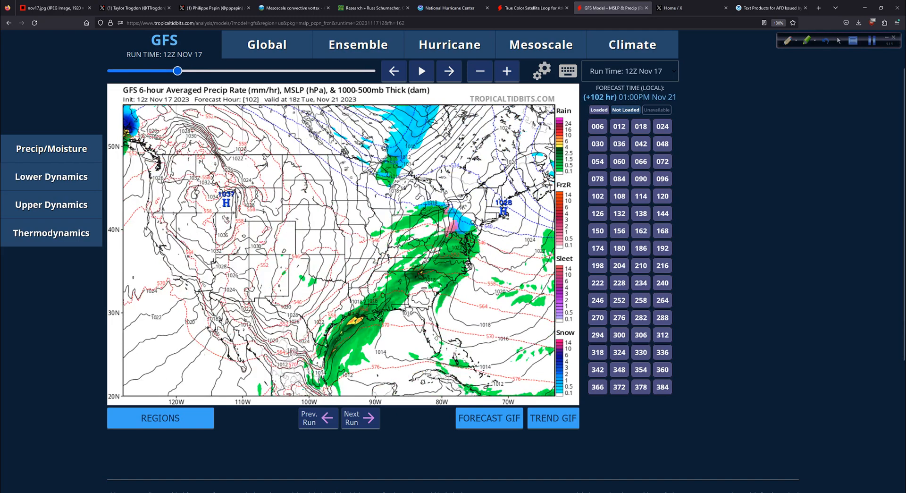
pyautogui.click(448, 71)
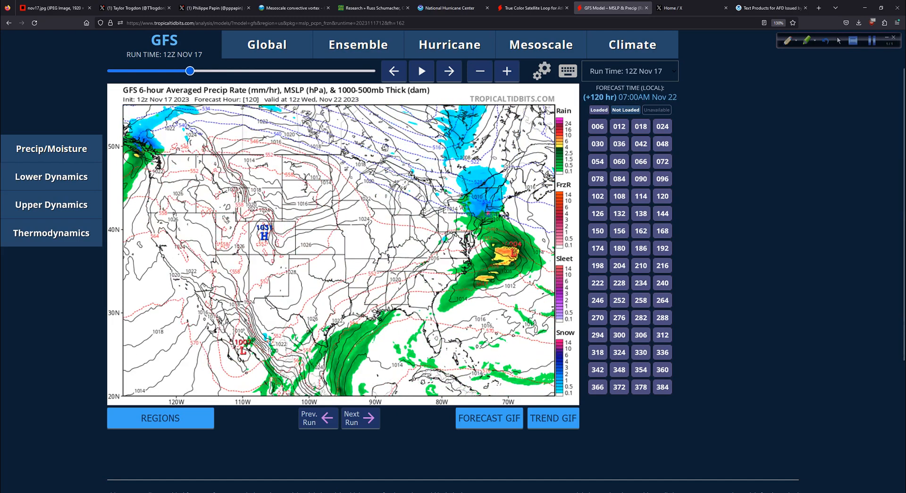
pyautogui.click(448, 71)
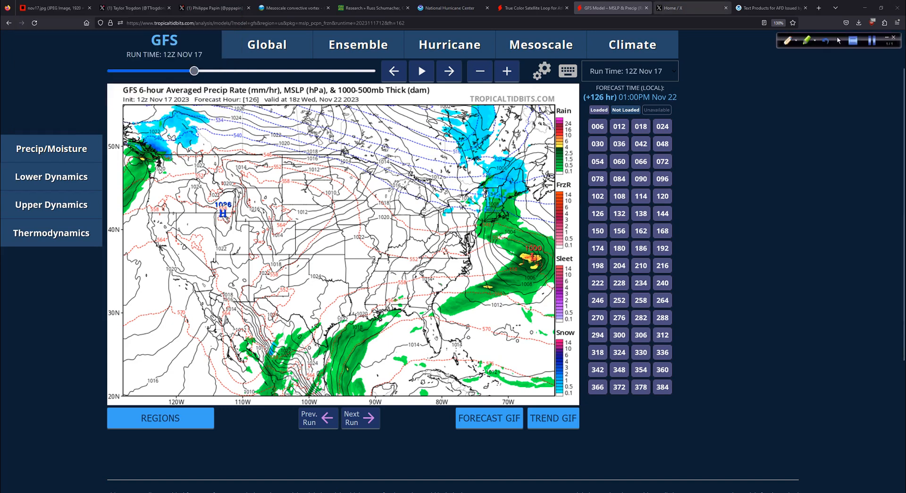
# - View Kaylan Patel's GEFS vs GFS 850 hPa temperature anomaly images enlarged on the X feed
pyautogui.click(687, 8)
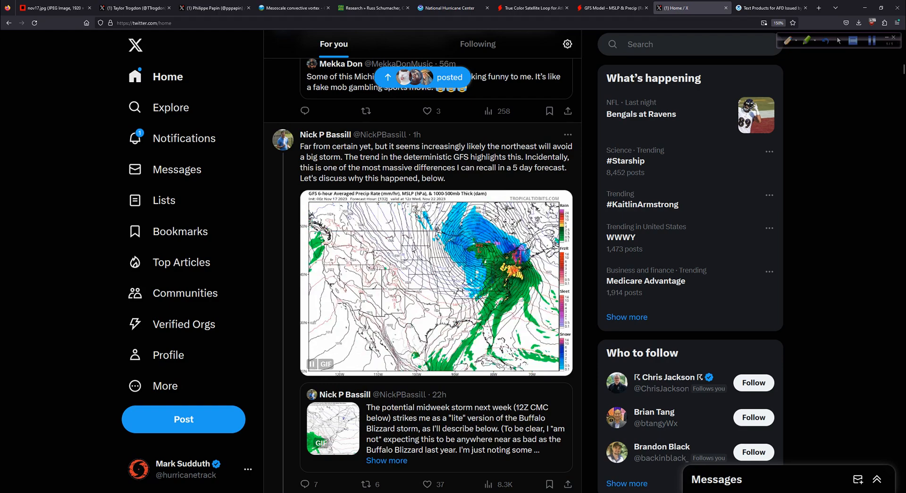
pyautogui.scroll(-3)
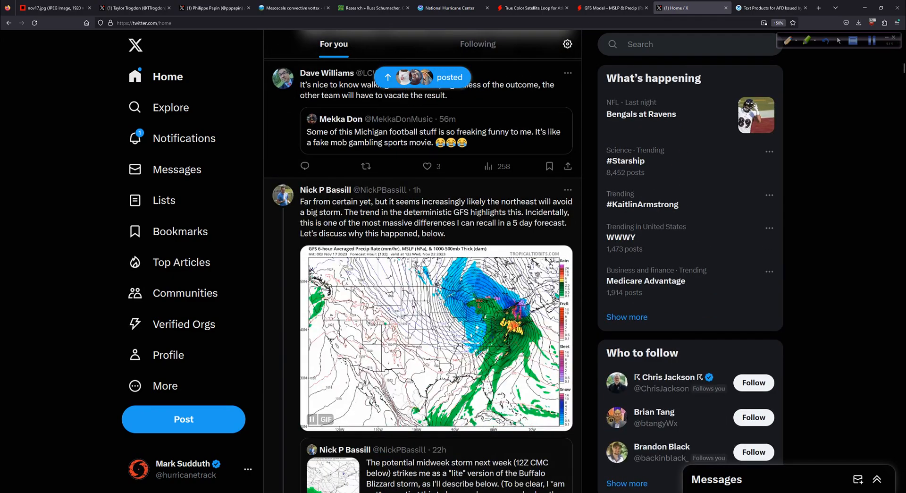
pyautogui.scroll(-3)
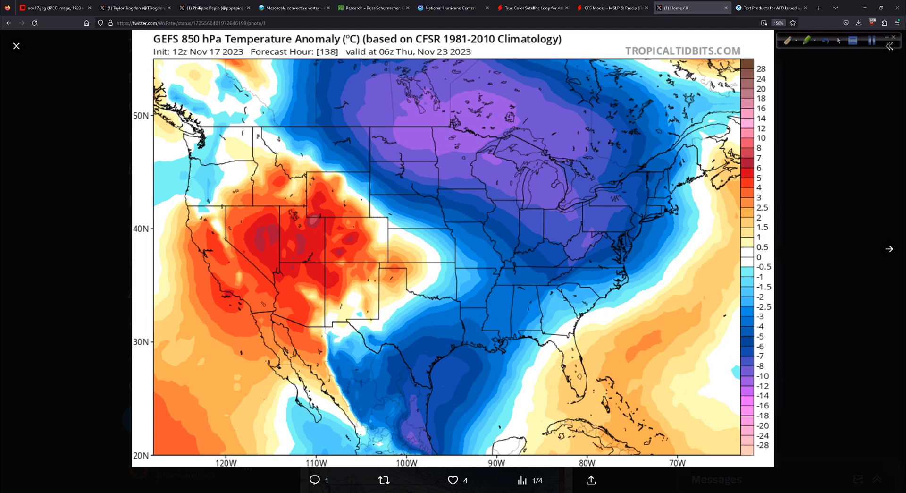
pyautogui.click(889, 250)
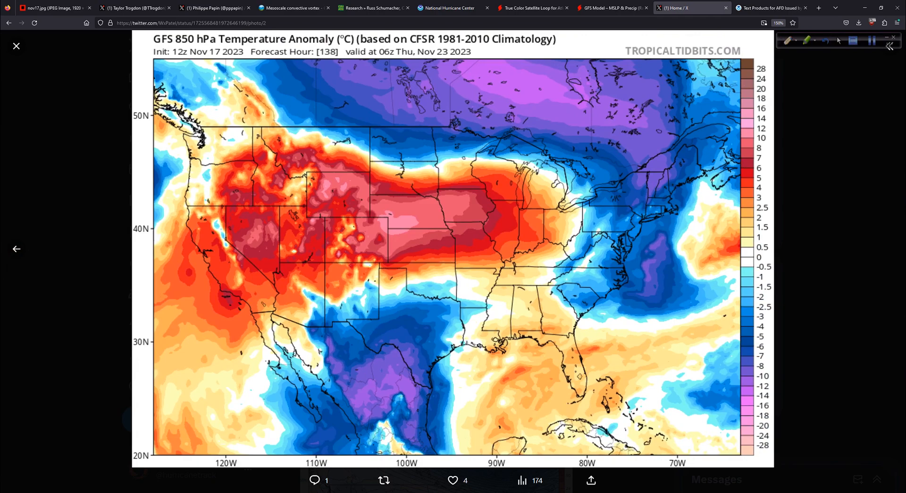
pyautogui.click(16, 46)
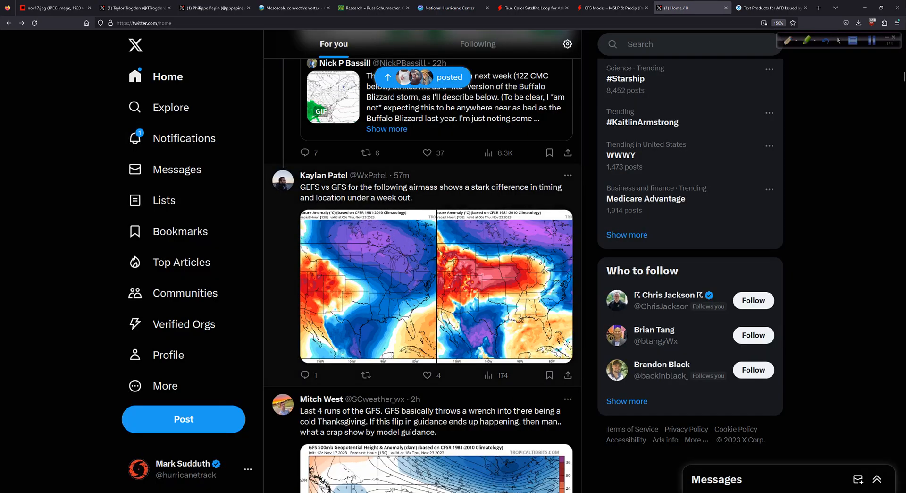
# - Scroll past Mitch West's GFS 500mb post and bring up the NWS Buffalo forecast discussion
pyautogui.scroll(-3)
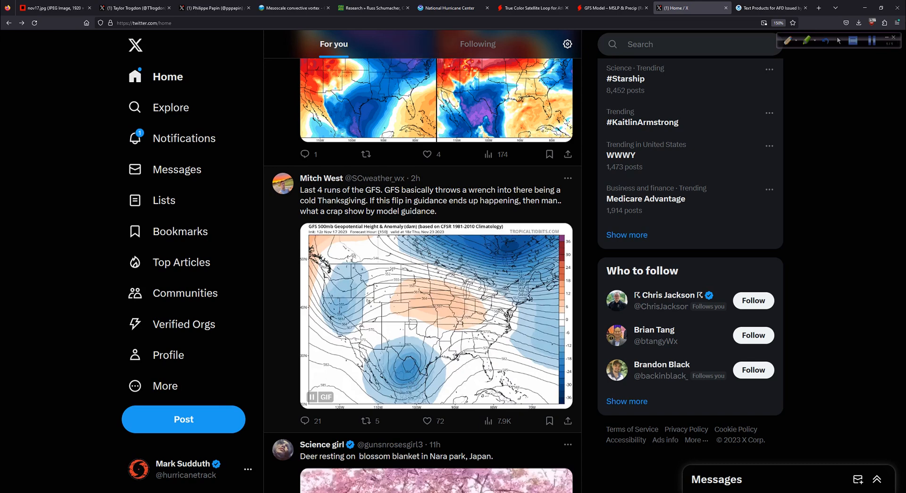
pyautogui.click(771, 7)
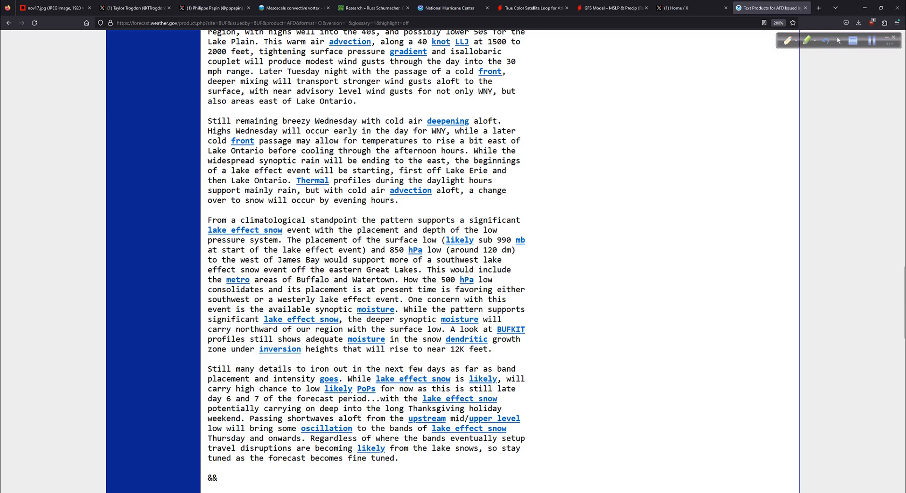
# - Highlight 'areas of Buffalo and Watertown' in the lake effect discussion, then return to the Nov 17 radar image
pyautogui.click(806, 40)
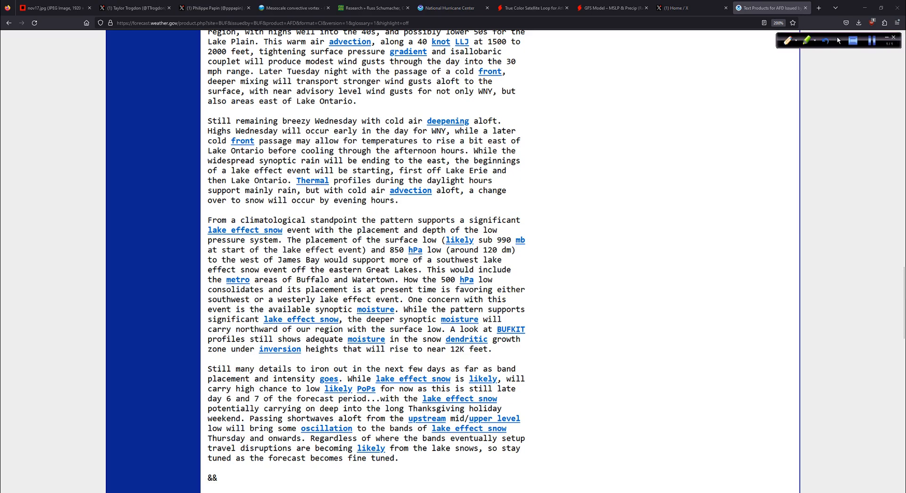
pyautogui.click(181, 110)
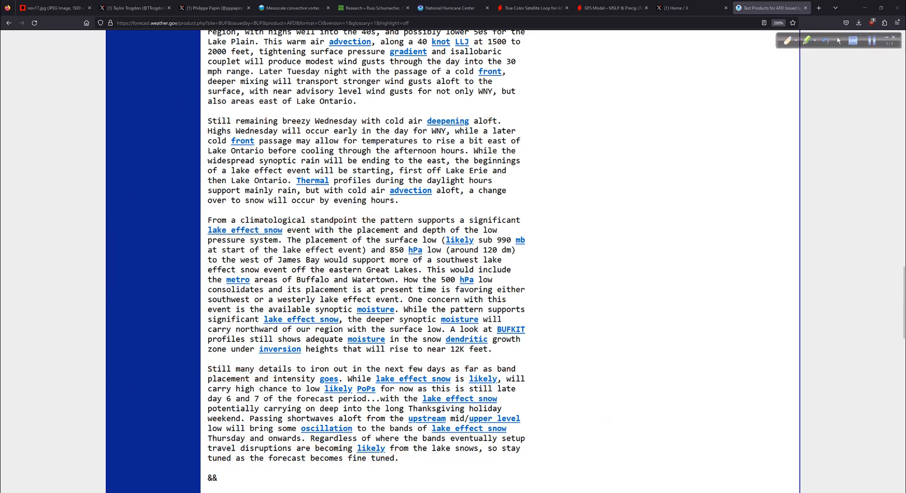
pyautogui.moveTo(268, 279); pyautogui.dragTo(317, 280)
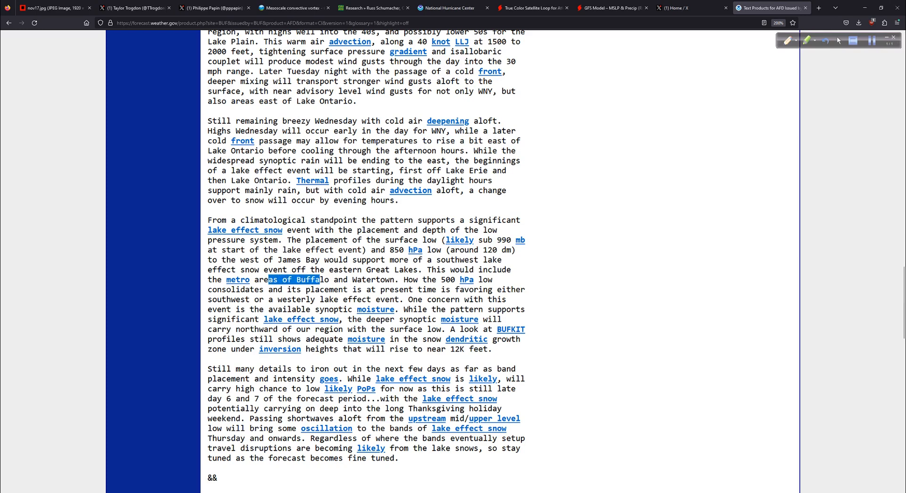
pyautogui.moveTo(317, 279); pyautogui.dragTo(398, 279)
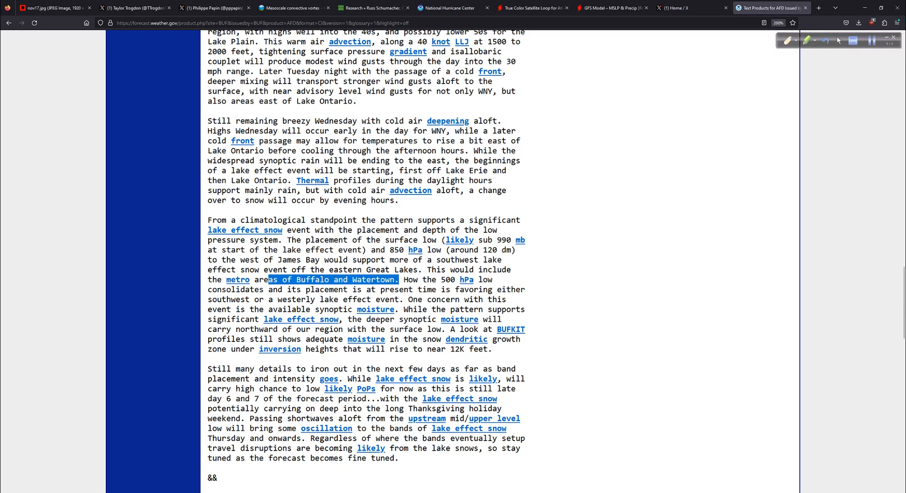
pyautogui.click(335, 279)
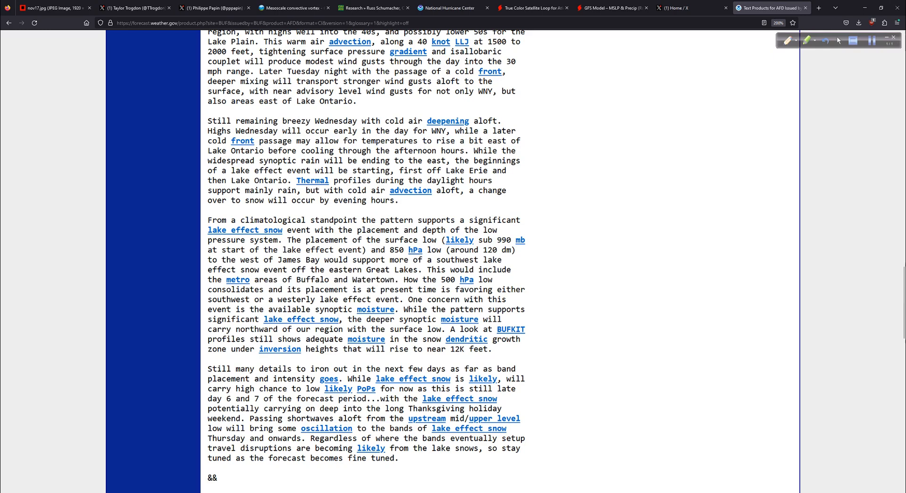
pyautogui.click(52, 9)
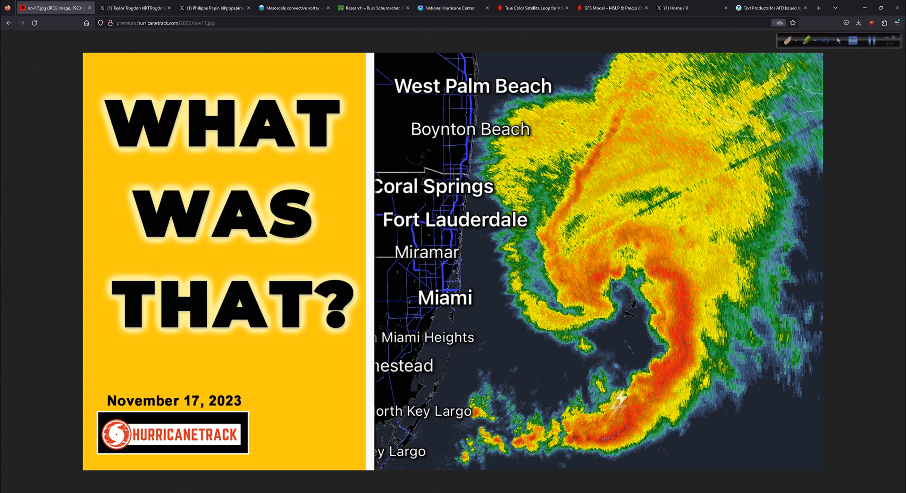